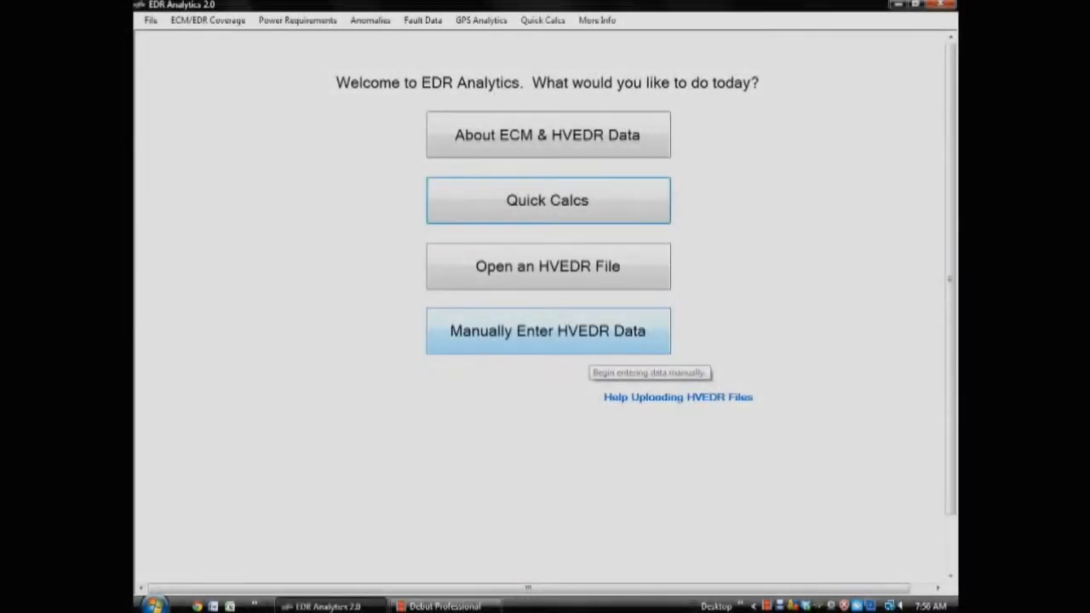
mouse_move(774, 327)
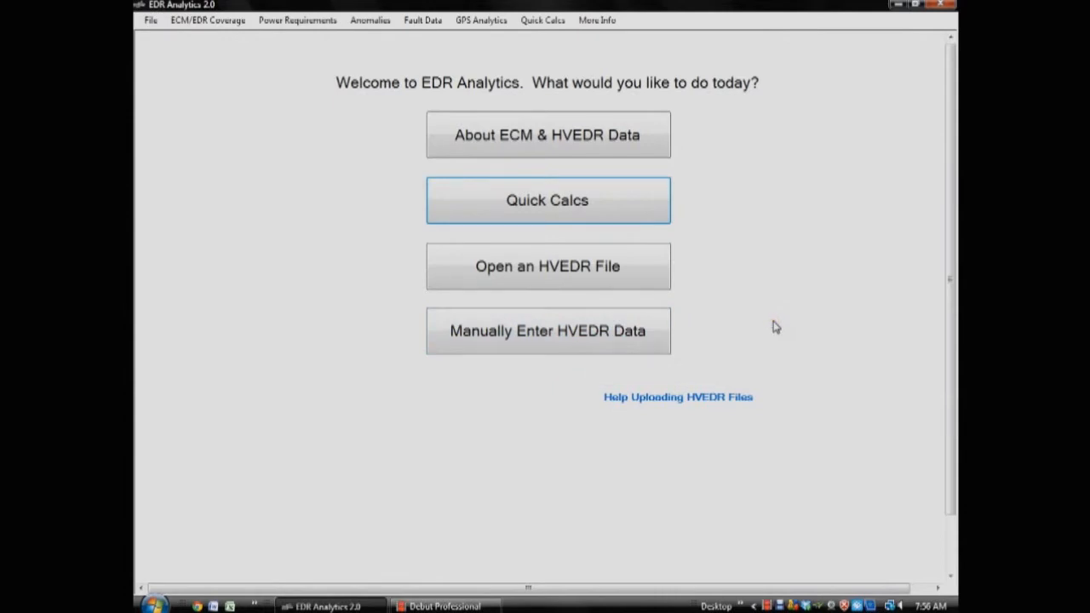
mouse_move(655, 279)
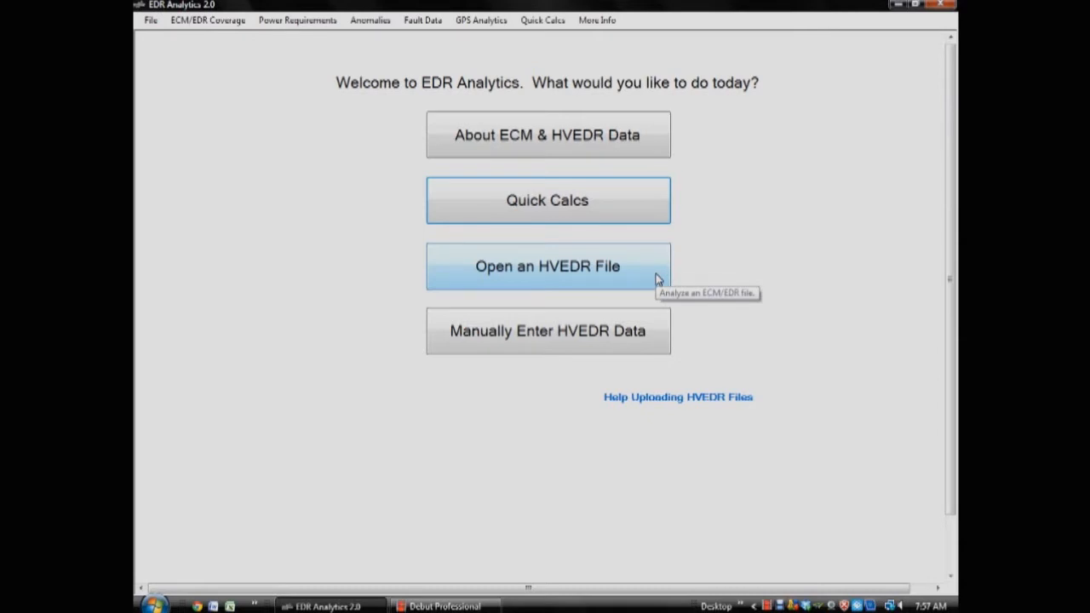
mouse_move(654, 332)
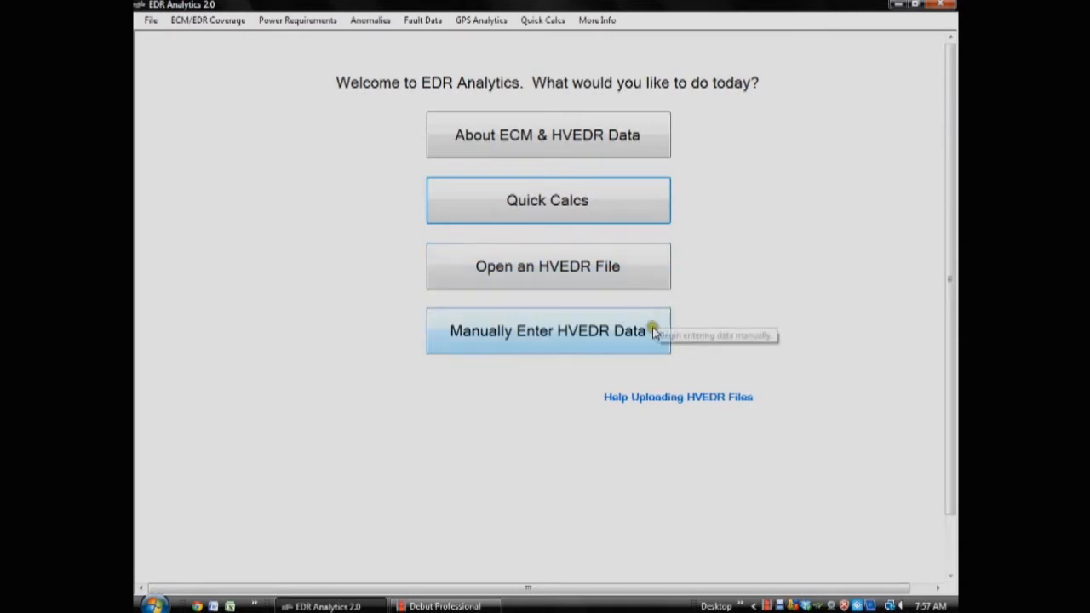
mouse_move(652, 266)
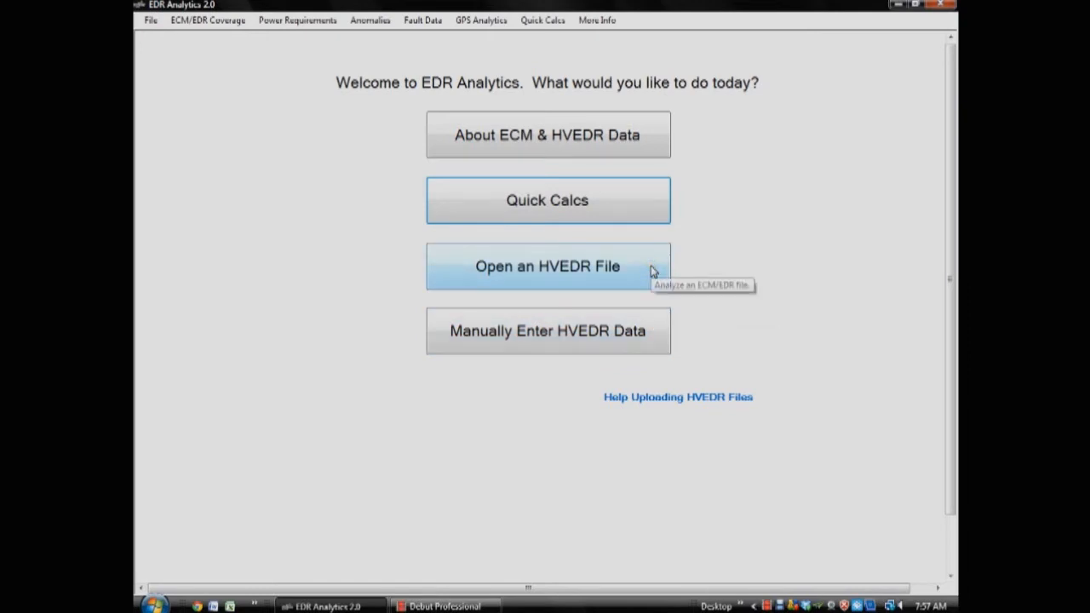
Import record 591615.5 from the YES_unit-0-SuddenDedcel HVEDR file.
left_click(547, 266)
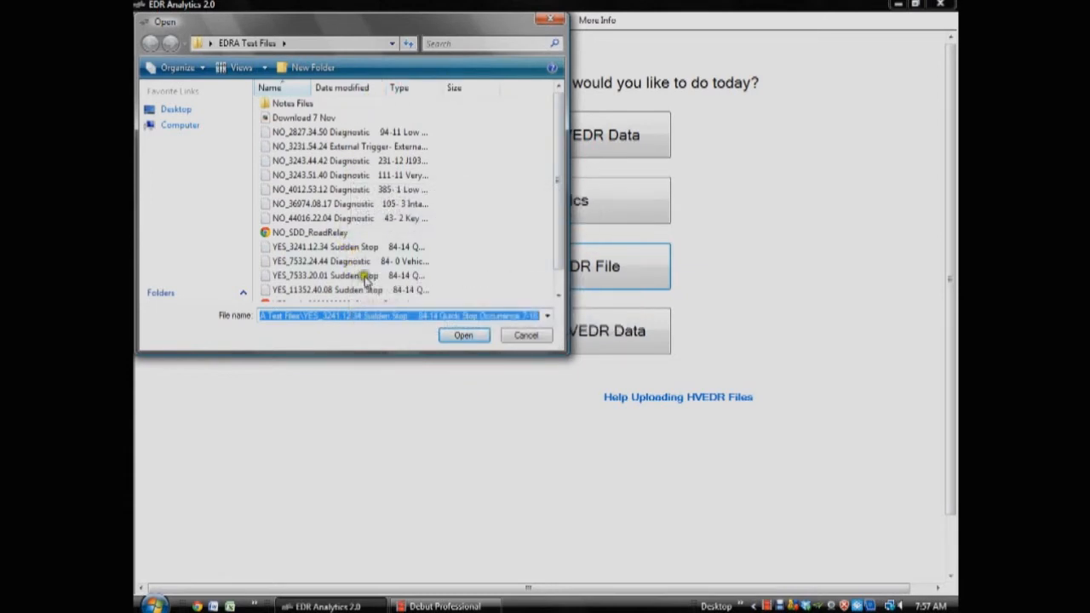
scroll("down", 3)
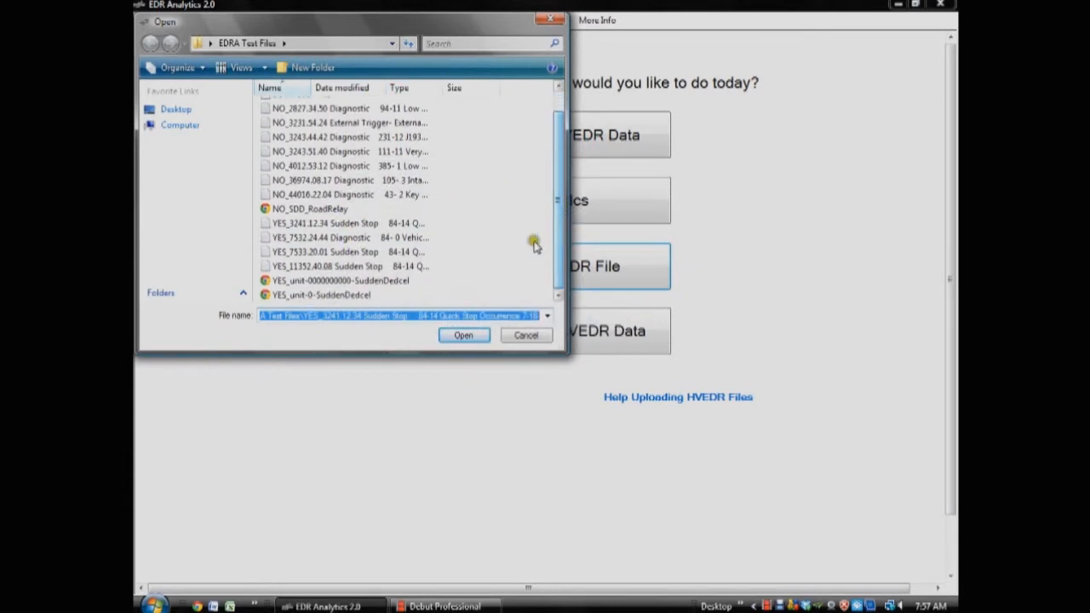
left_click(321, 295)
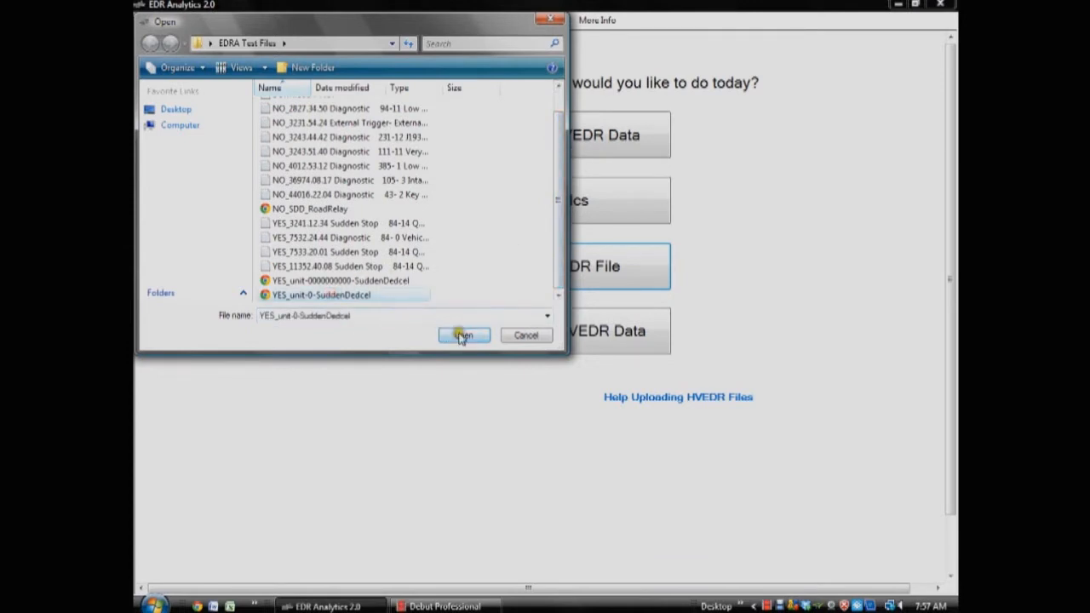
left_click(464, 334)
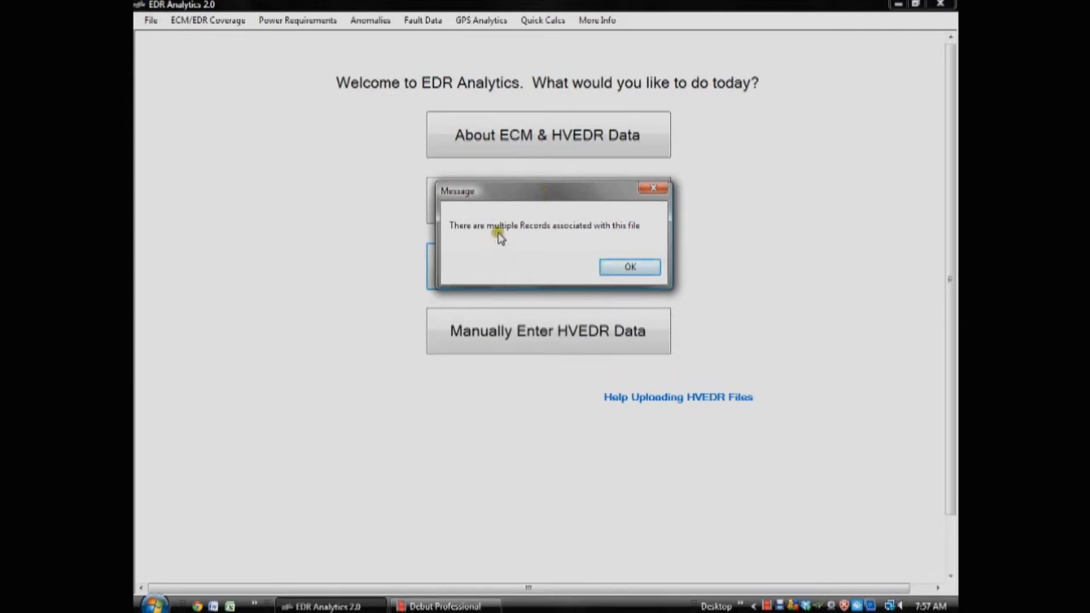
mouse_move(630, 266)
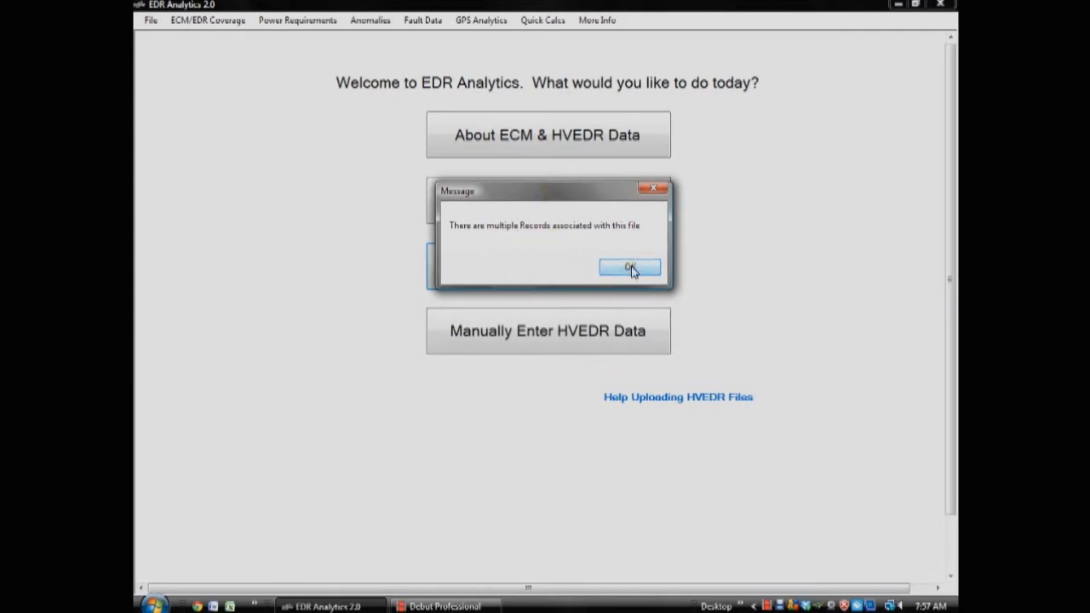
left_click(630, 267)
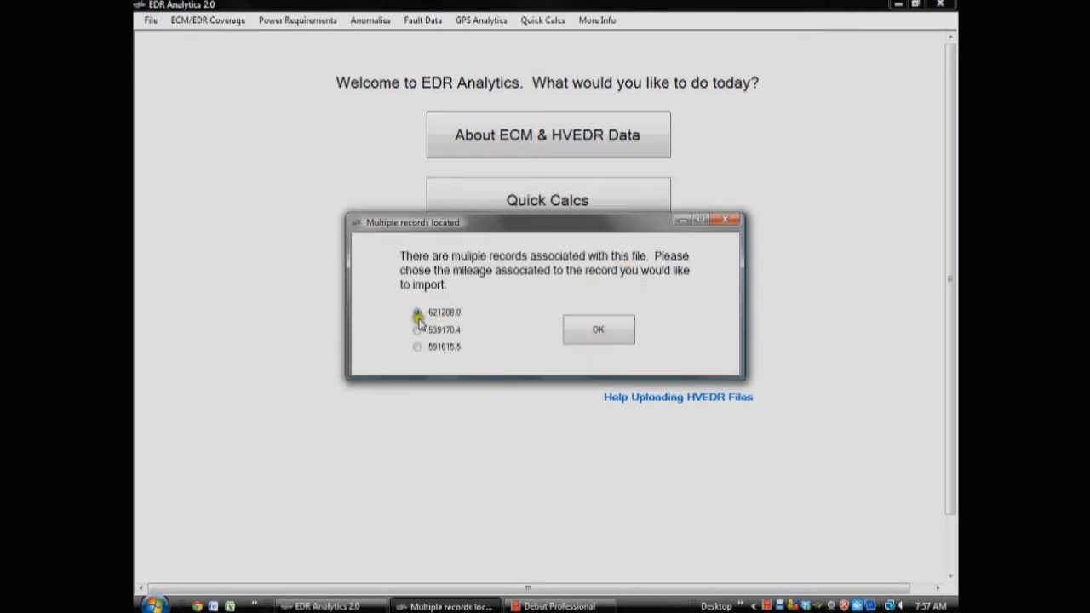
left_click(417, 346)
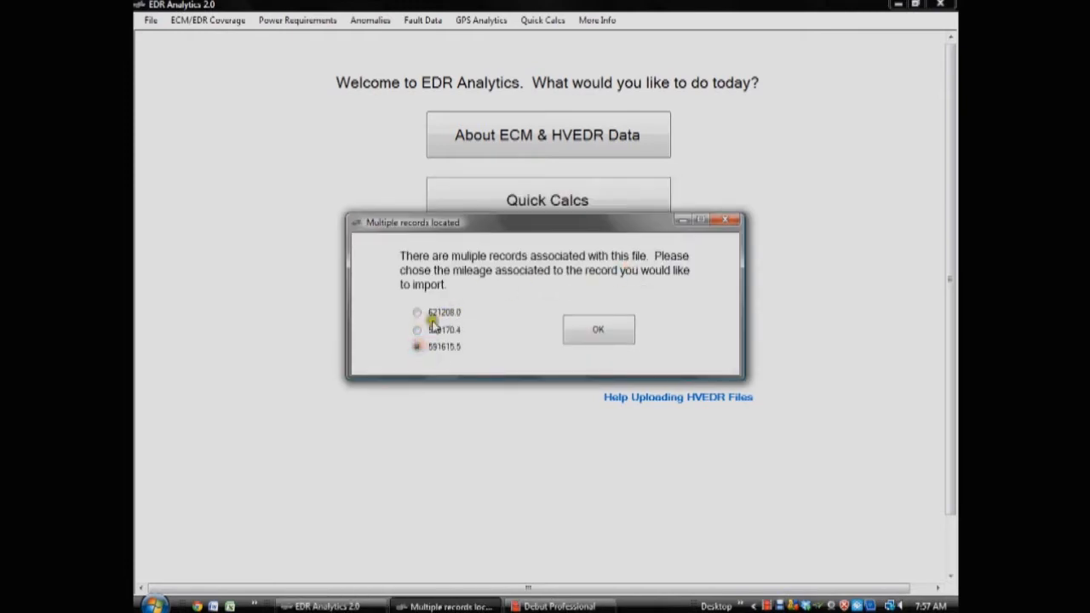
left_click(598, 330)
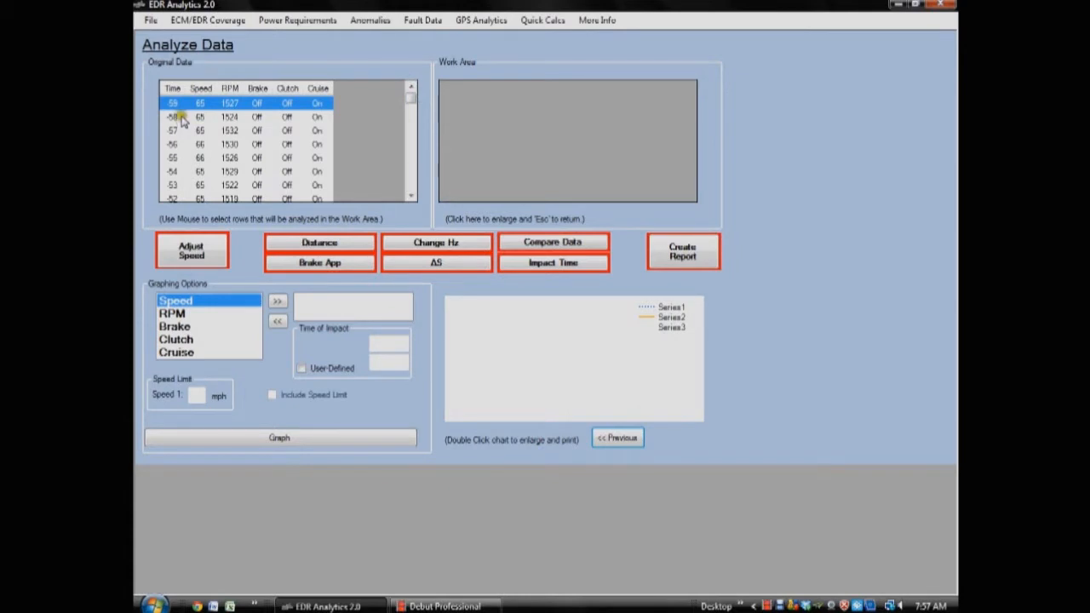
mouse_move(204, 115)
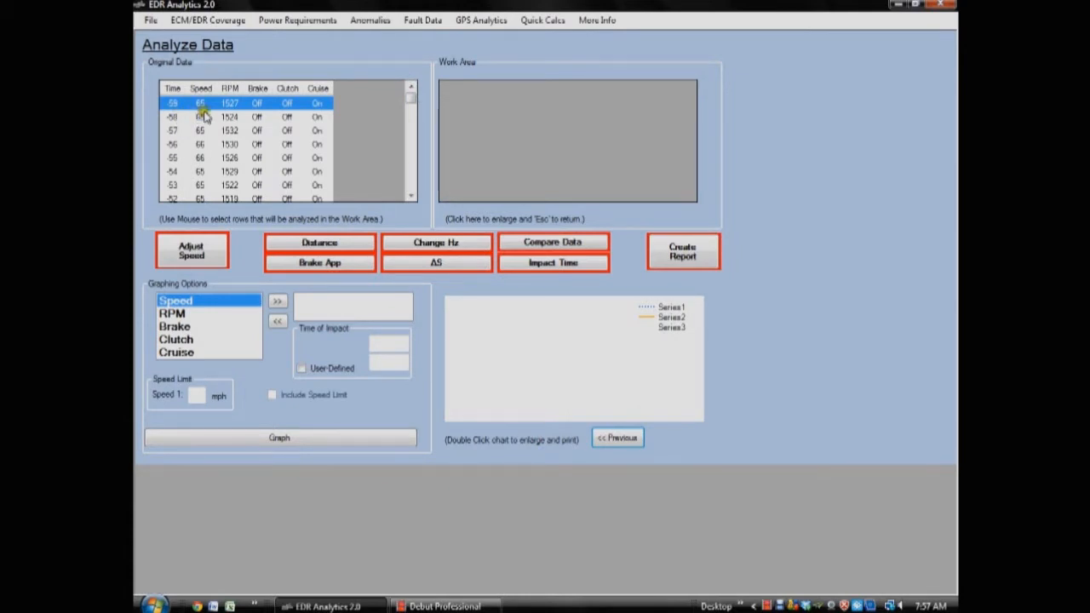
mouse_move(311, 116)
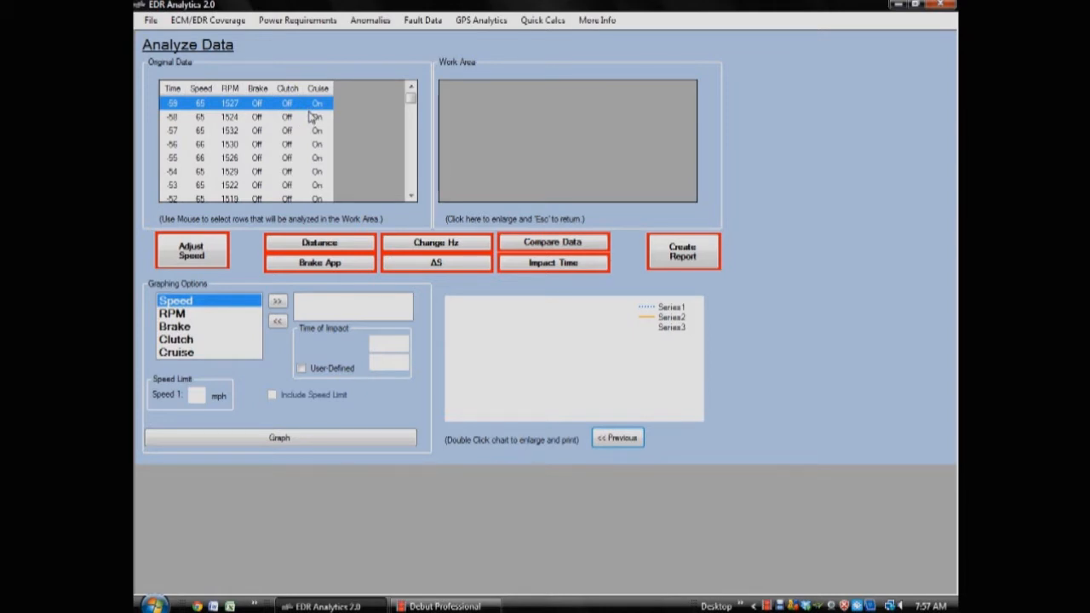
Scroll the Original Data table from about -59 down to rows near time -19.
left_click(412, 88)
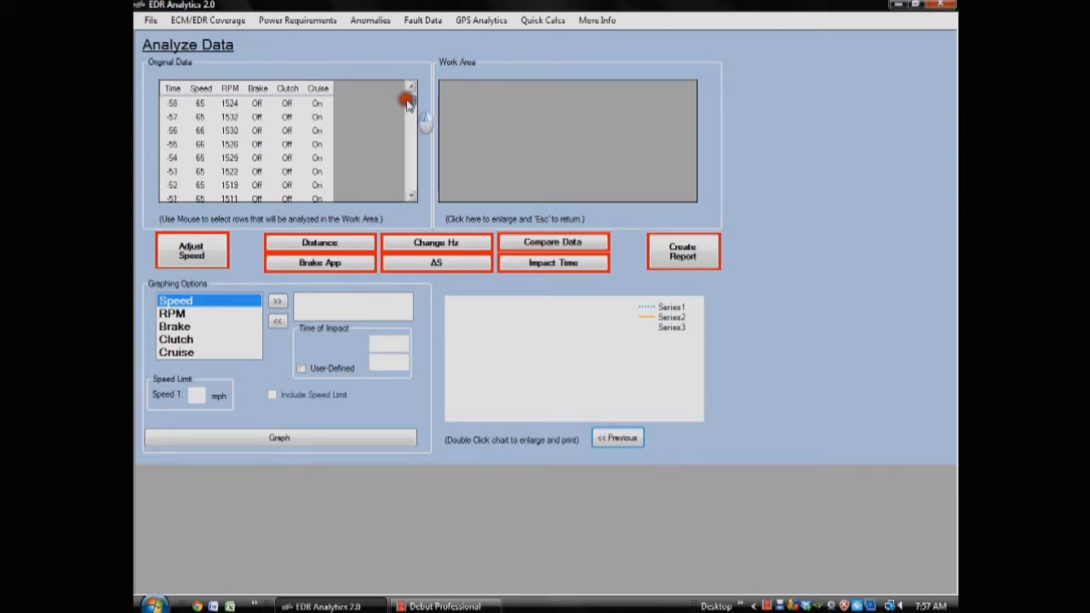
left_click(411, 101)
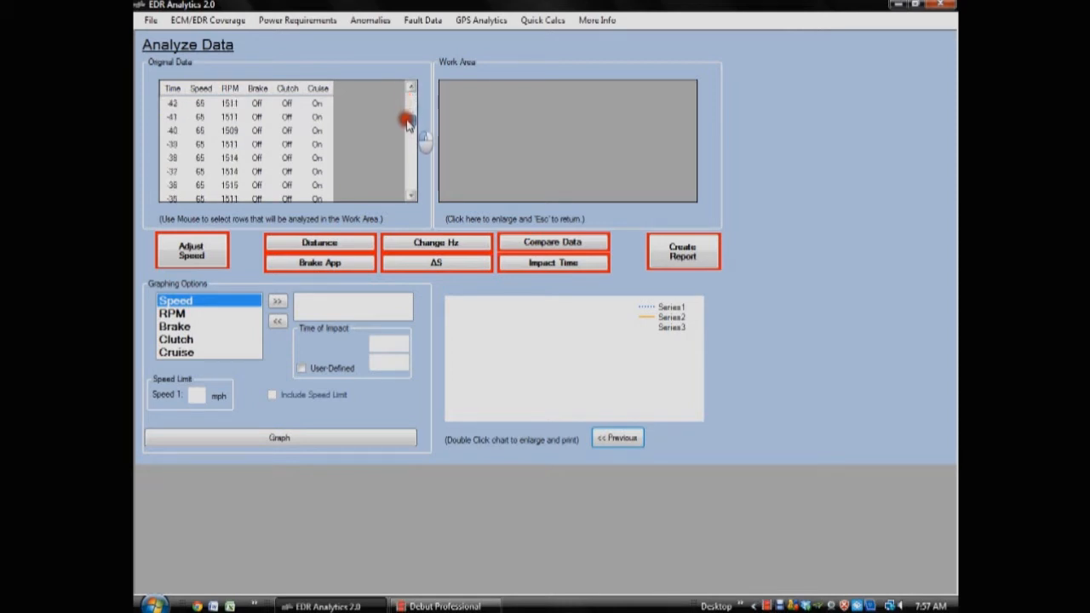
scroll("down", 3)
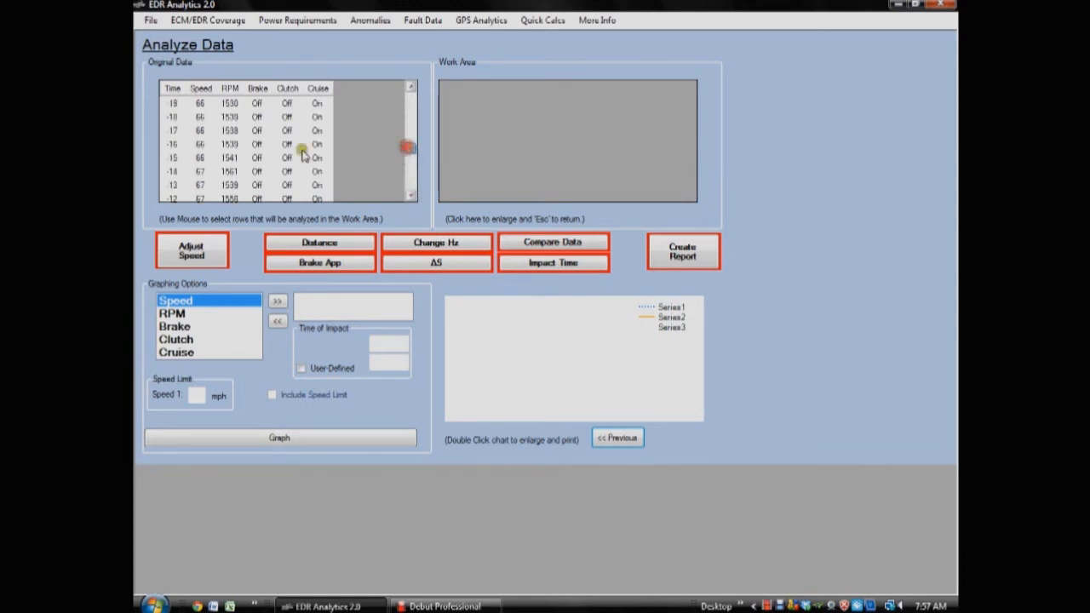
Select the rows from about -16 seconds onward and confirm sending them to the Work Area.
left_click(230, 144)
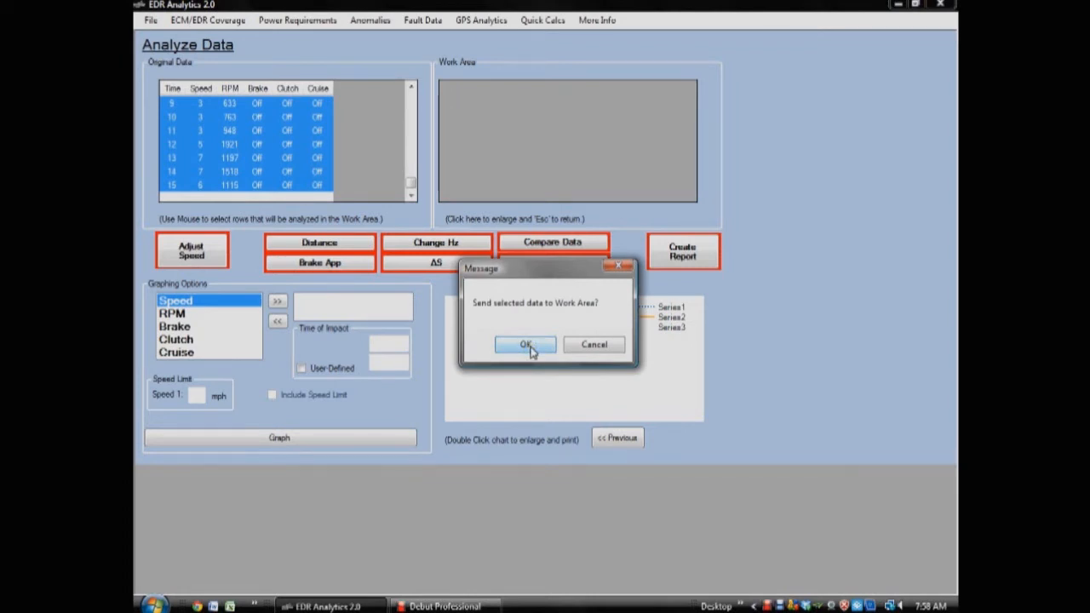
left_click(526, 344)
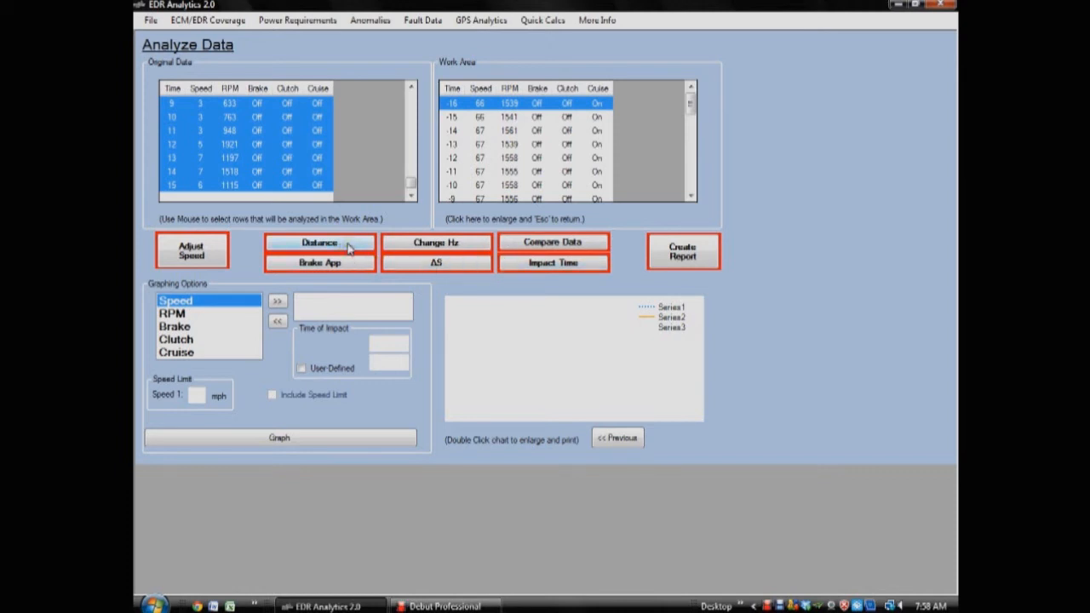
Calculate Distance from reported speed and Cumulative Distance using Simple Average.
left_click(320, 242)
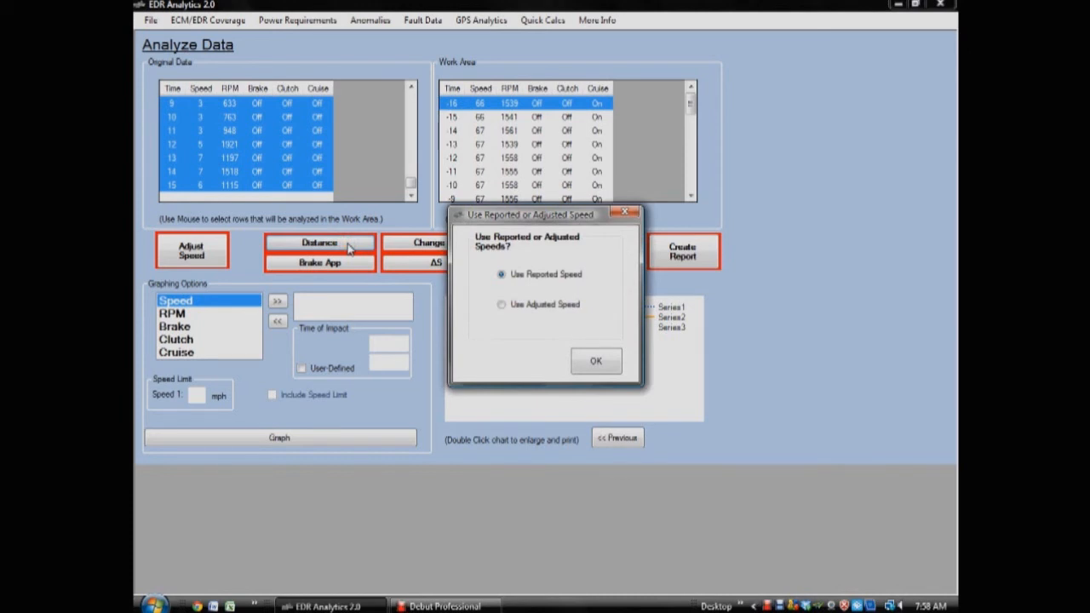
mouse_move(434, 281)
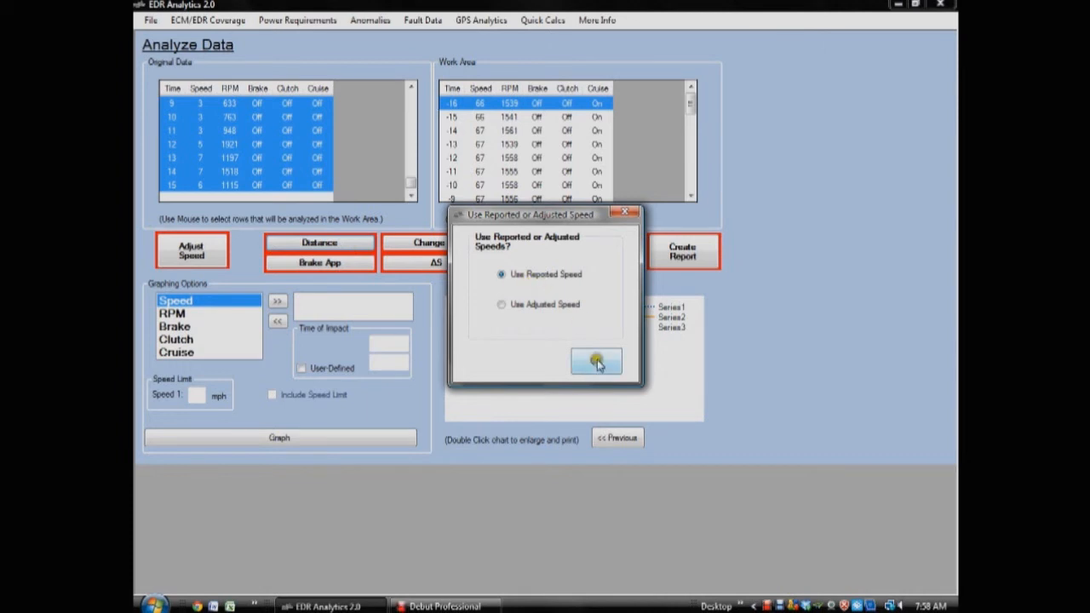
left_click(596, 361)
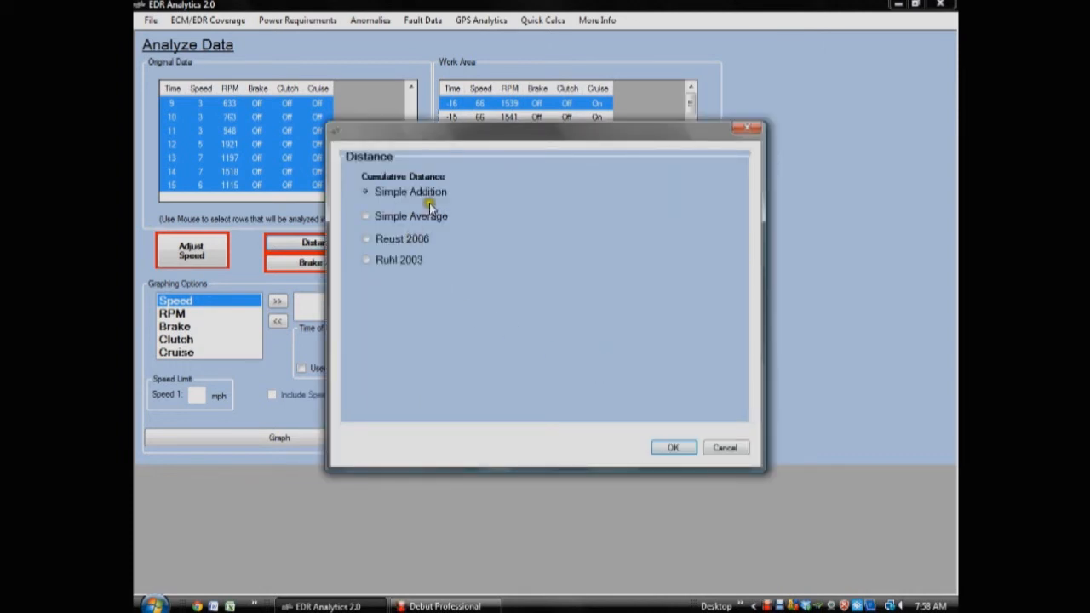
left_click(365, 191)
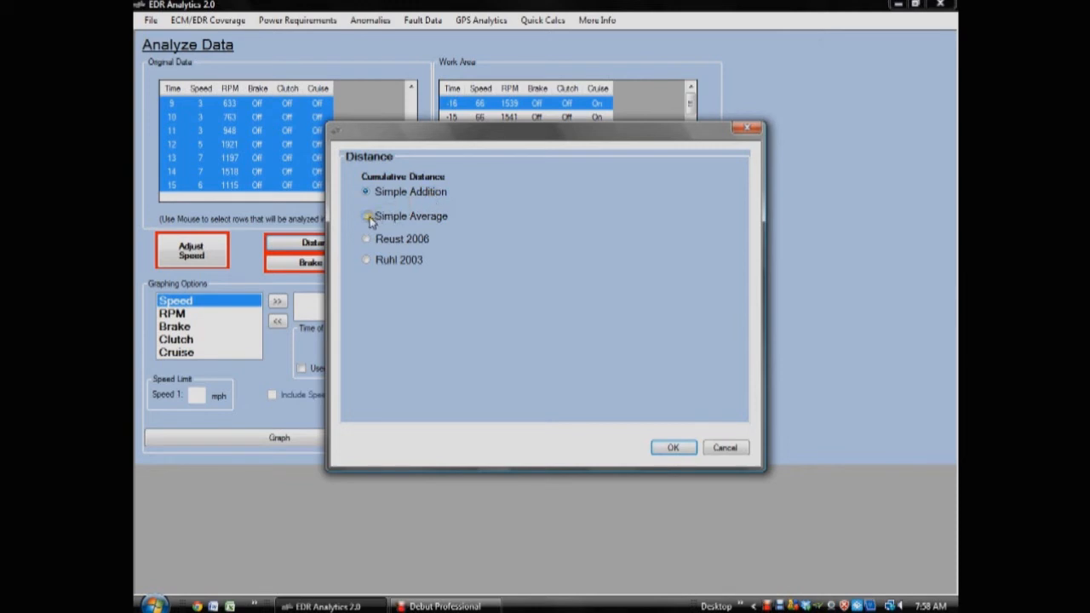
left_click(366, 217)
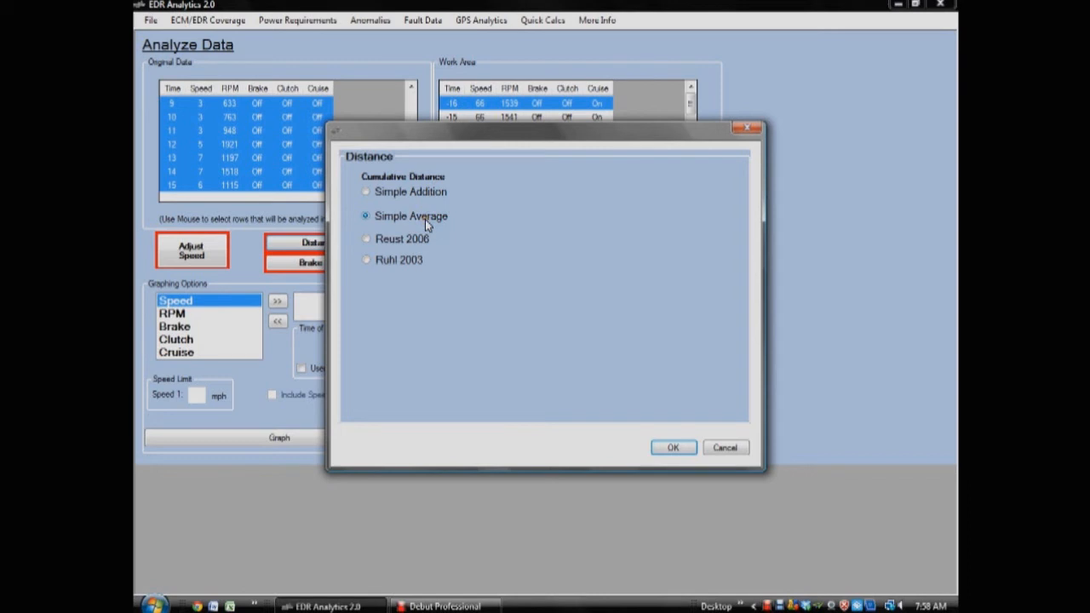
left_click(673, 447)
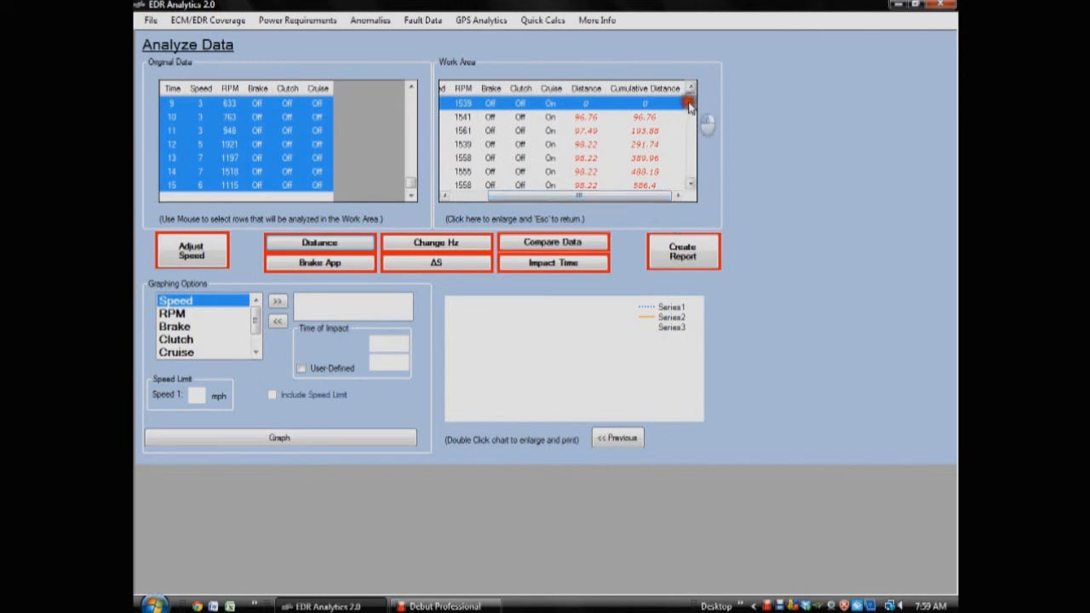
Scroll down and enlarge the Work Area table with 'Click here to enlarge'.
scroll("down", 3)
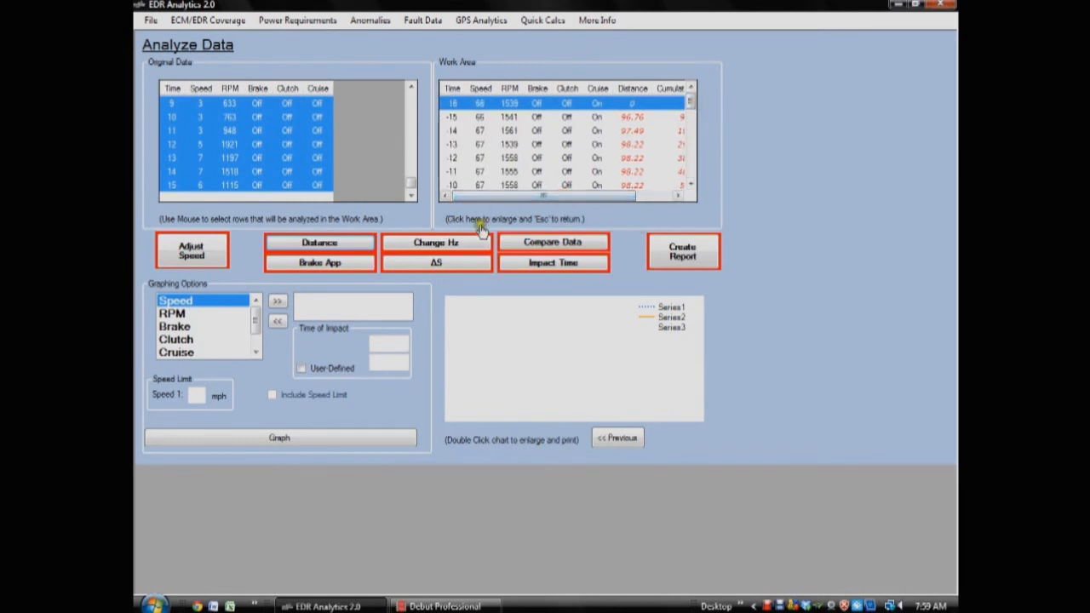
left_click(481, 219)
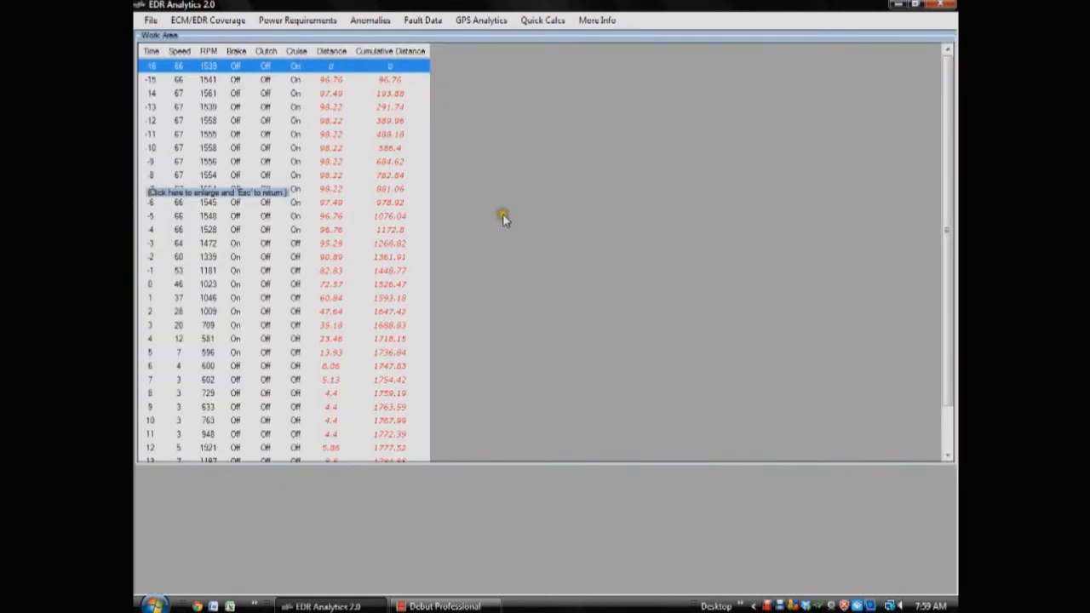
mouse_move(483, 92)
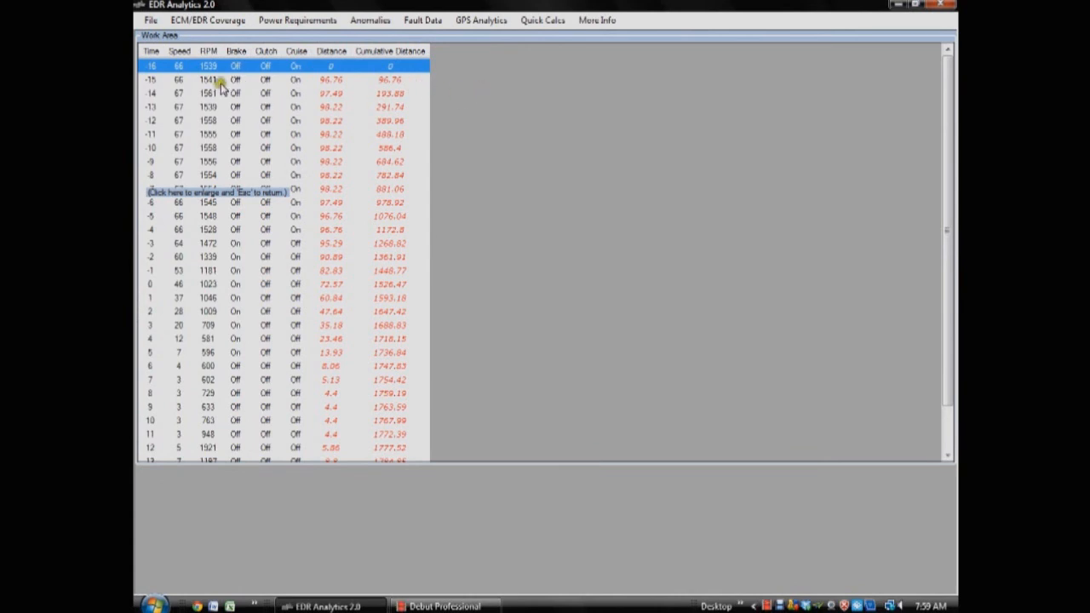
Highlight the -14 second row, then return to the Analyze Data screen.
left_click(230, 92)
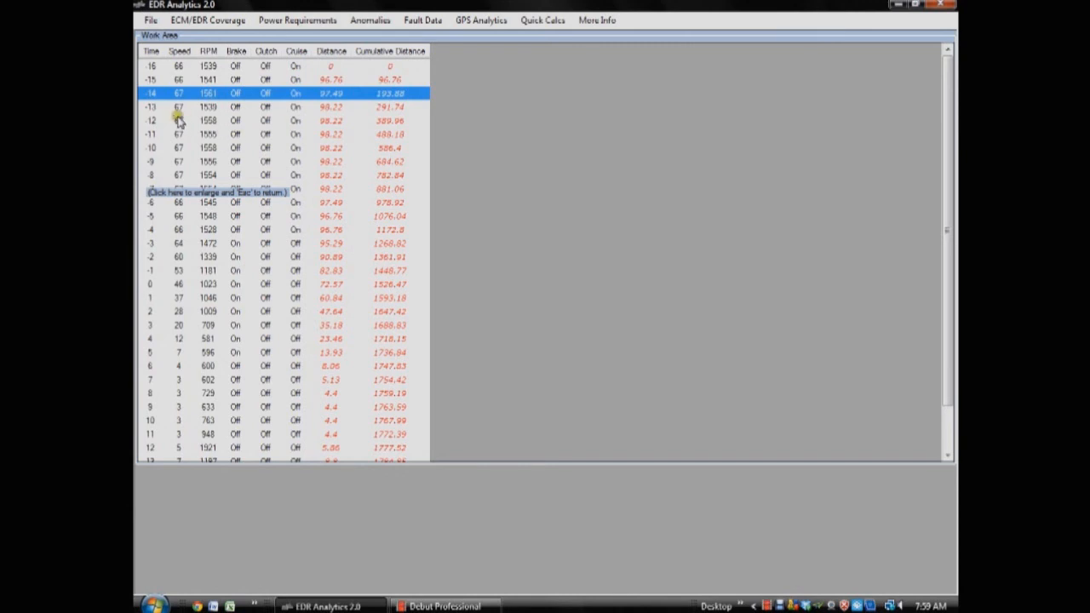
left_click(217, 191)
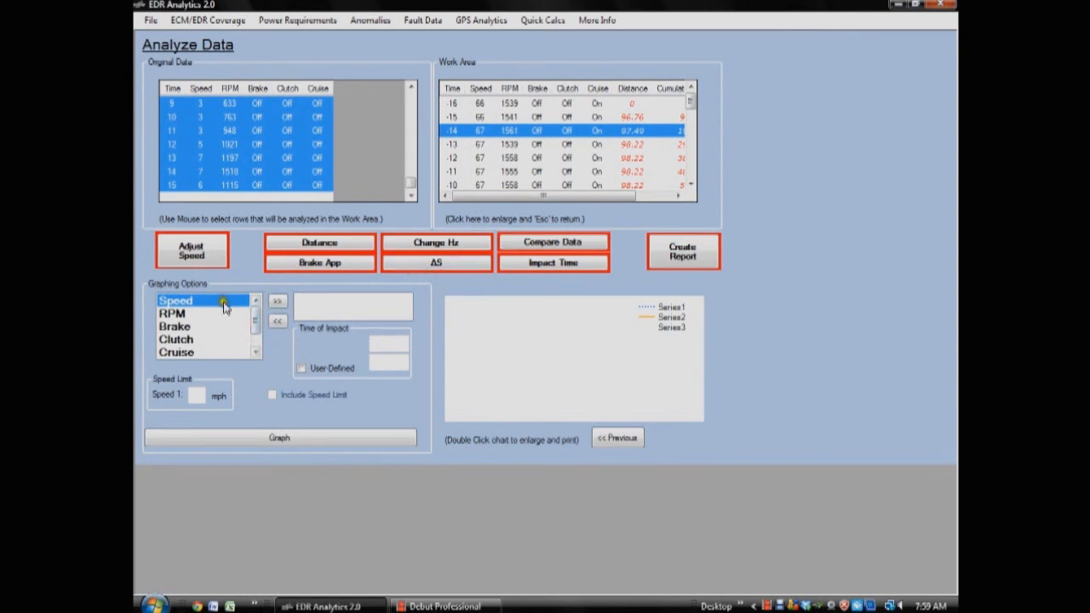
Add Speed and Cumulative Distance to the graphed series and plot them.
left_click(278, 302)
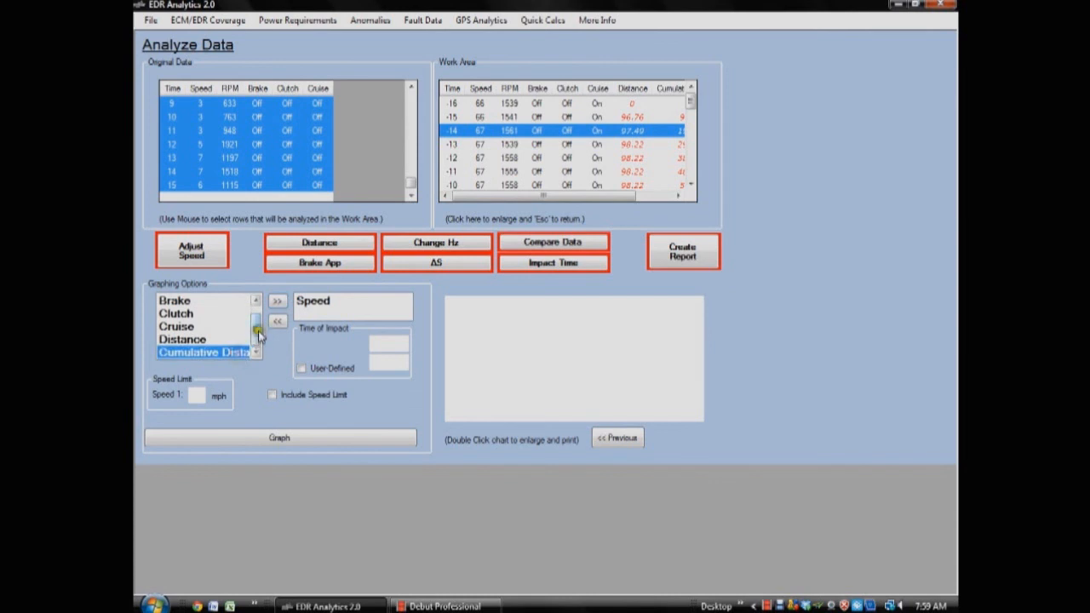
left_click(277, 301)
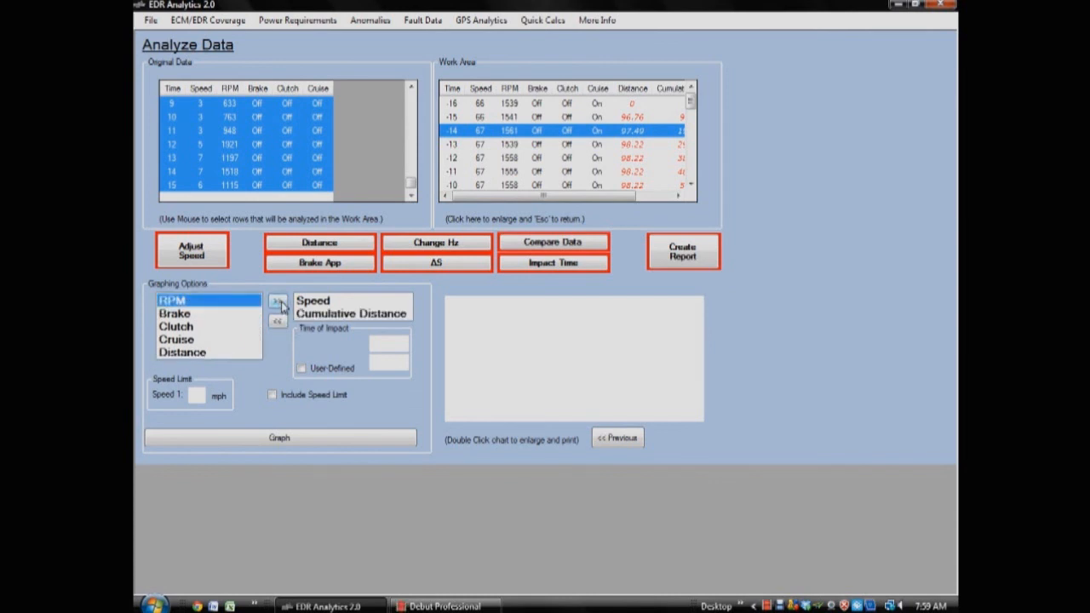
left_click(279, 437)
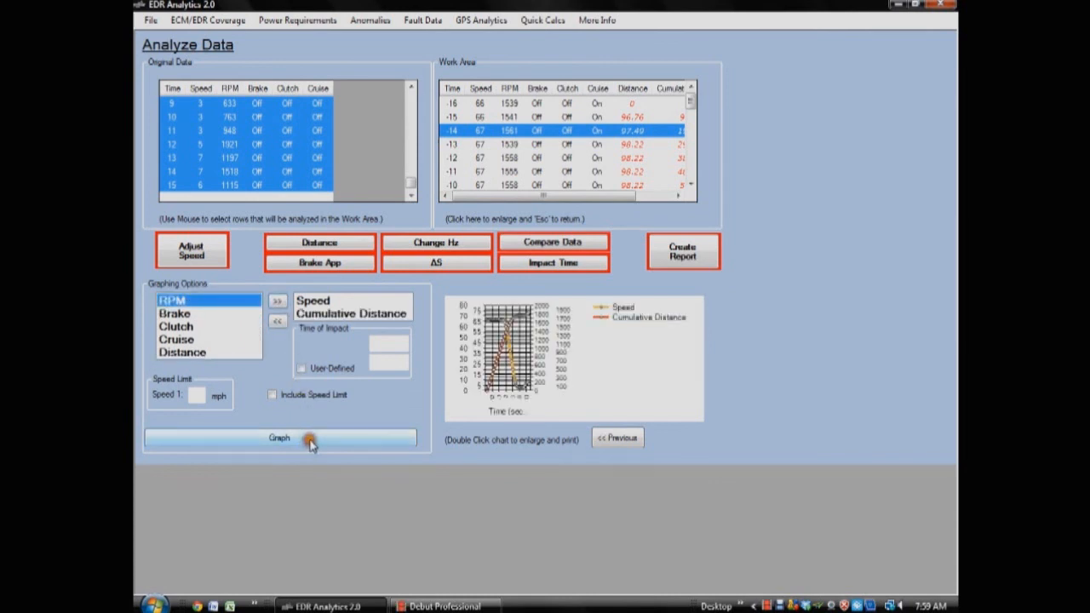
left_click(279, 437)
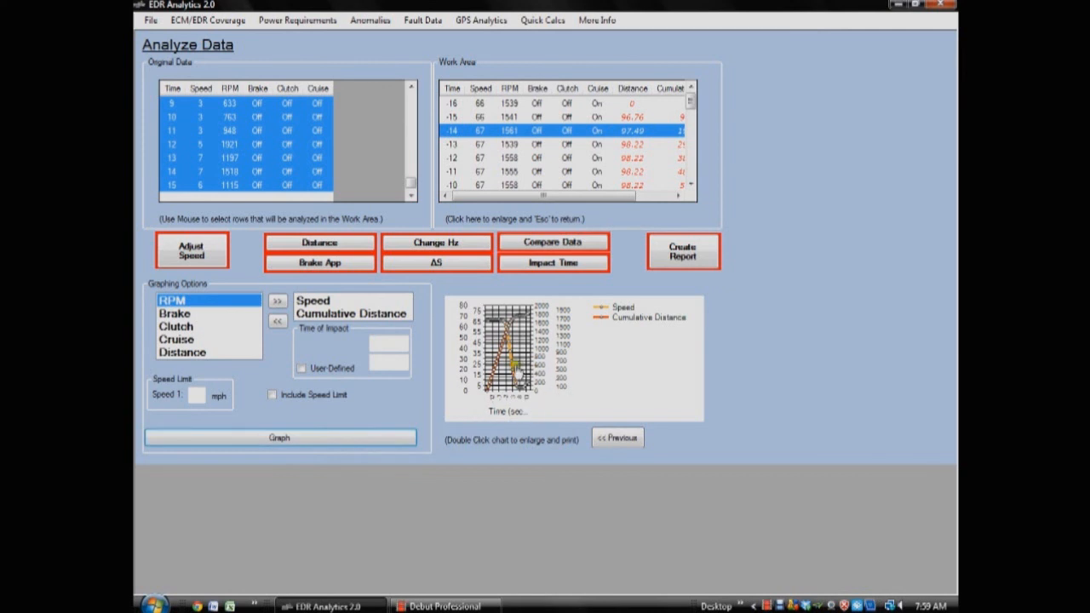